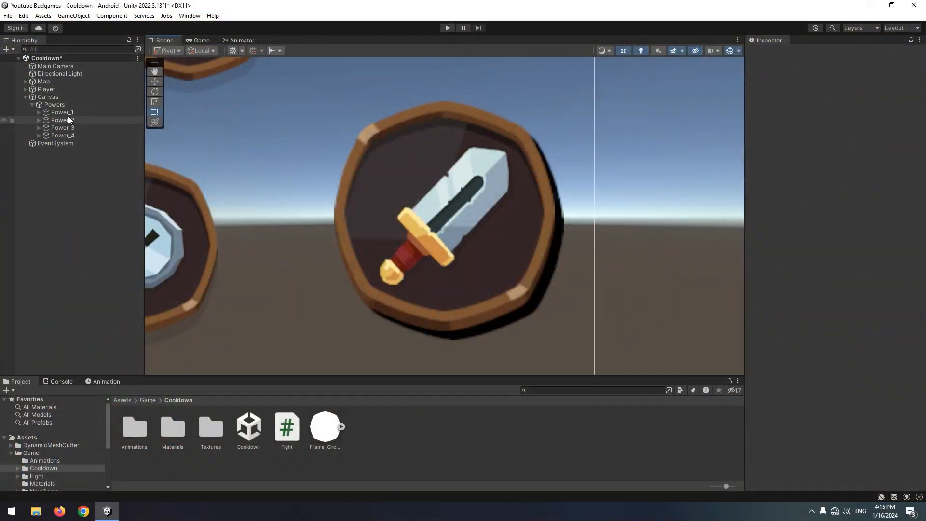
Add a Frame_Circle02_White image inside Power_1, sized to the frame and tinted black at alpha 186.
right_click(63, 113)
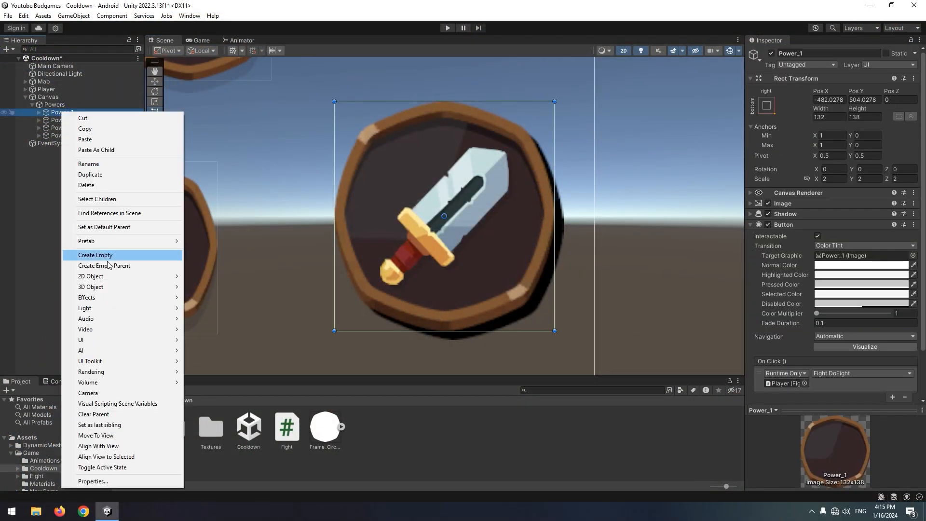
mouse_move(81, 339)
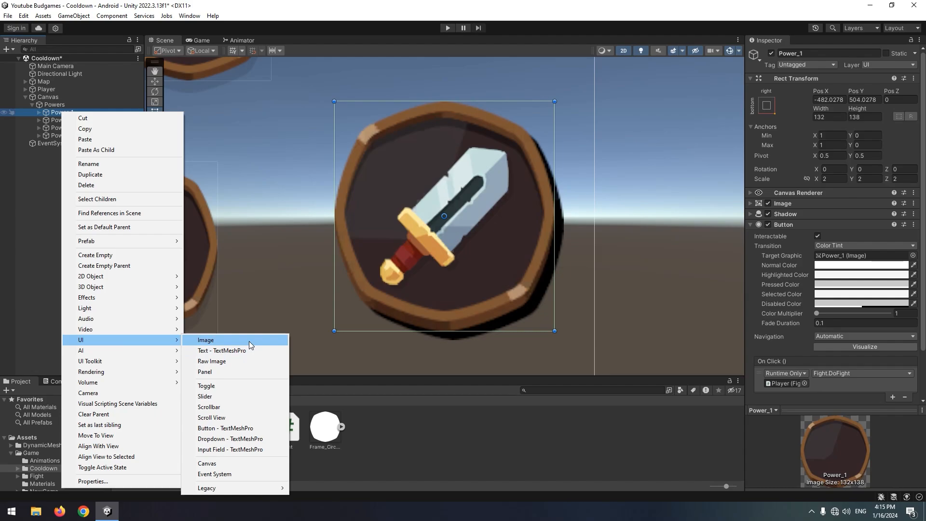
left_click(205, 340)
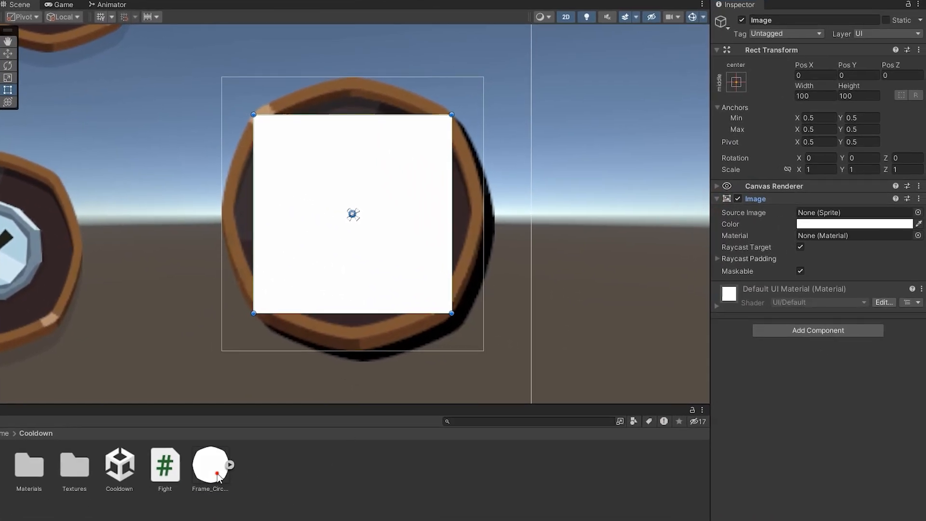
left_click_drag(210, 461, 853, 213)
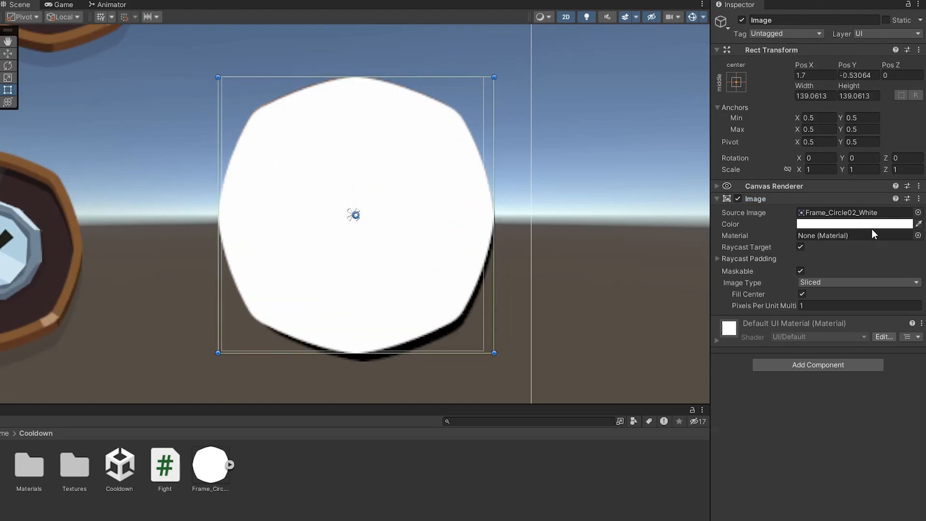
left_click(854, 224)
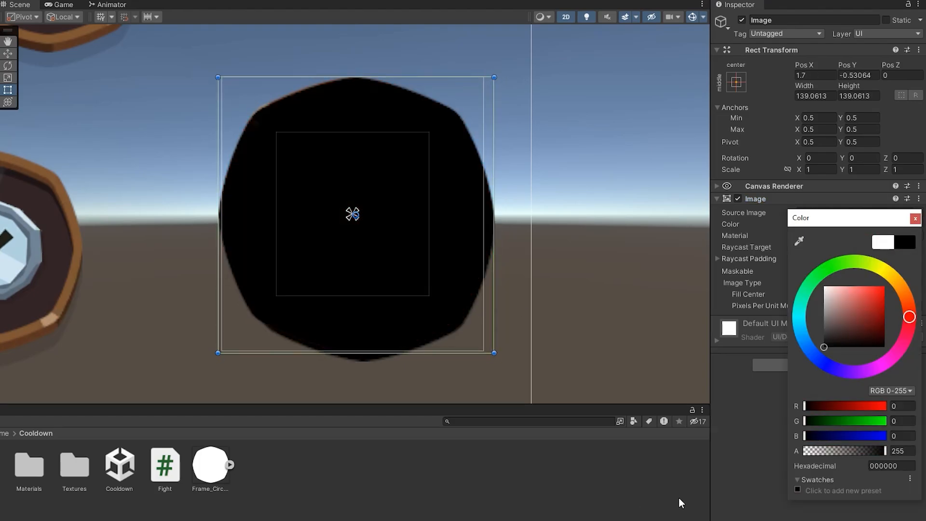
left_click_drag(898, 451, 851, 451)
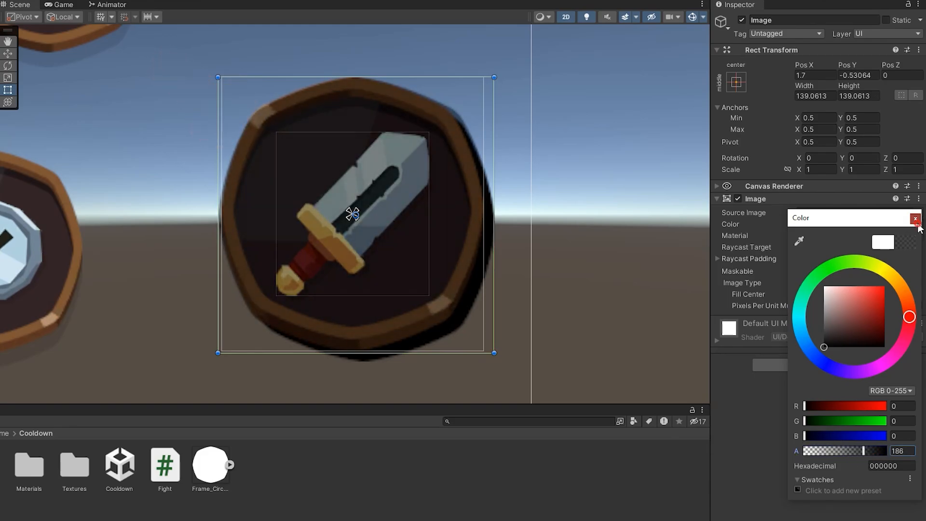
Close the color picker and change the overlay's Image Type to Filled.
left_click(917, 218)
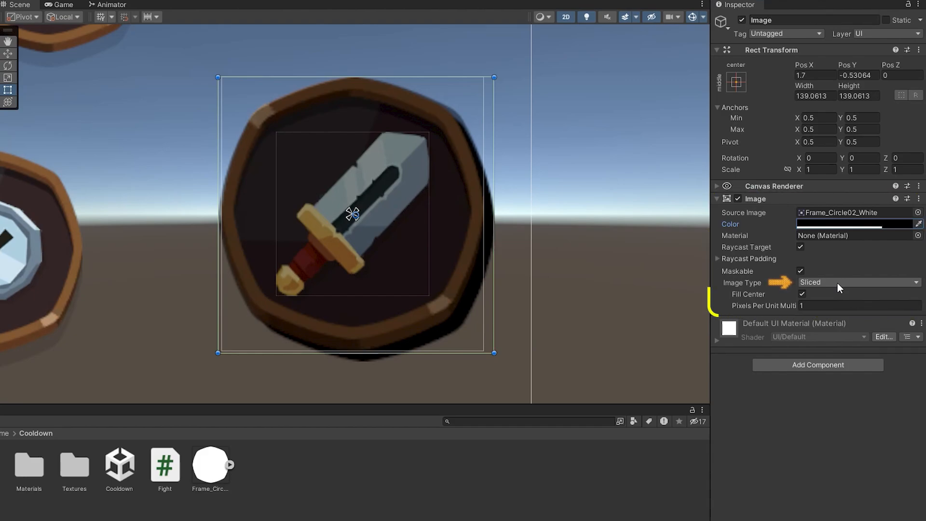
left_click(858, 282)
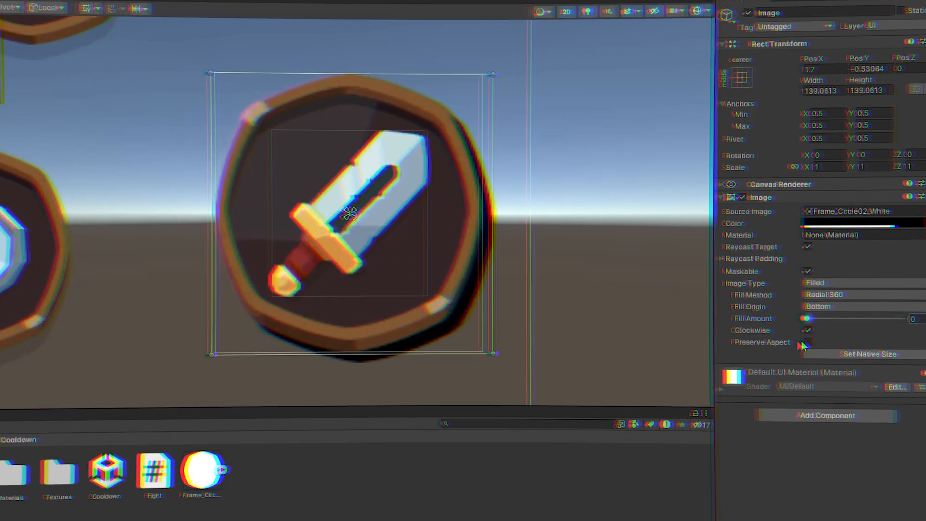
Preview the game and try Radial 180, Radial 90, Vertical and Horizontal fill methods.
left_click(59, 5)
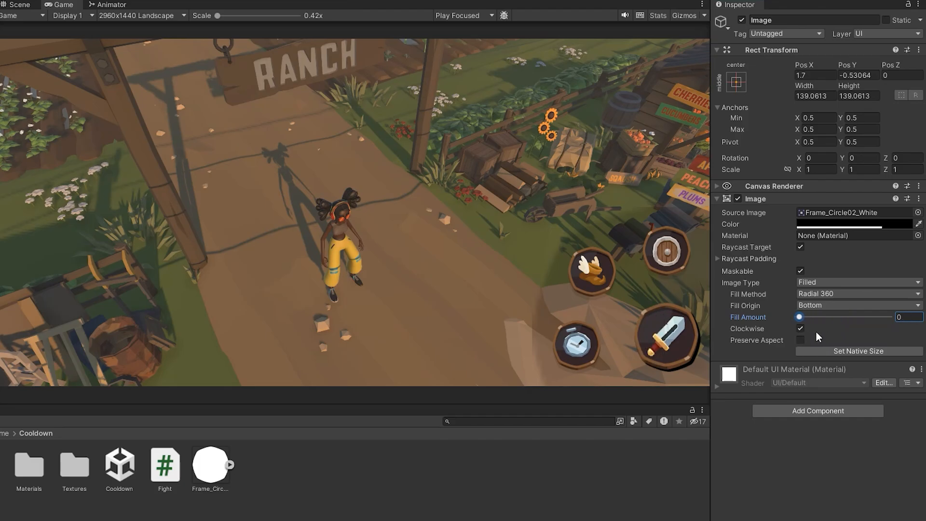
left_click_drag(800, 317, 811, 318)
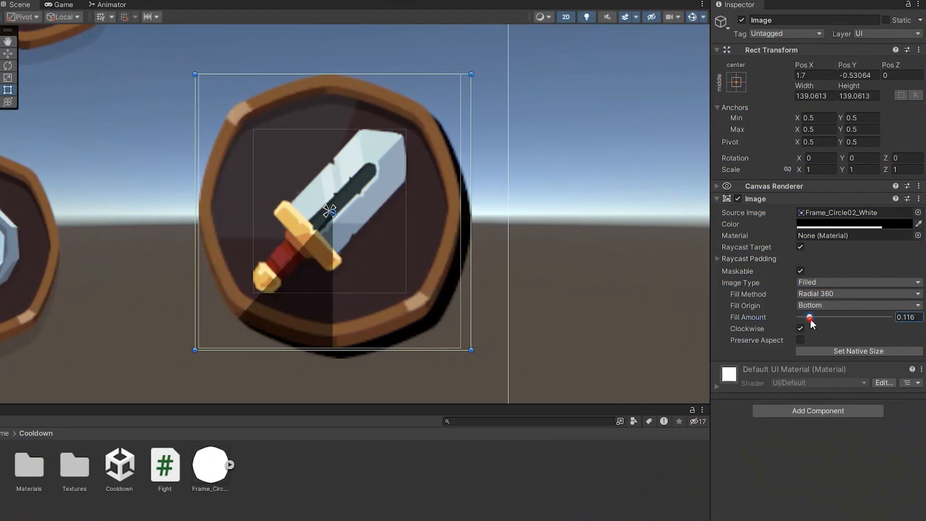
left_click(857, 294)
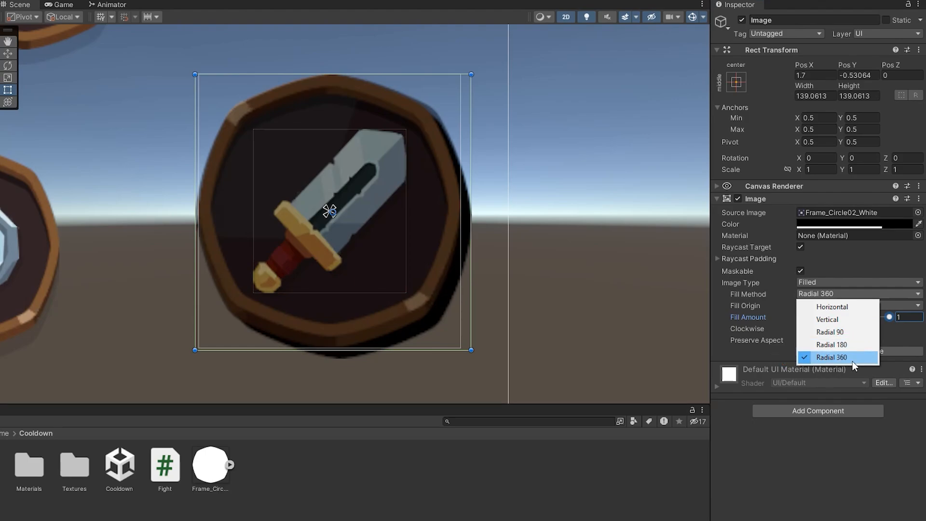
left_click(830, 344)
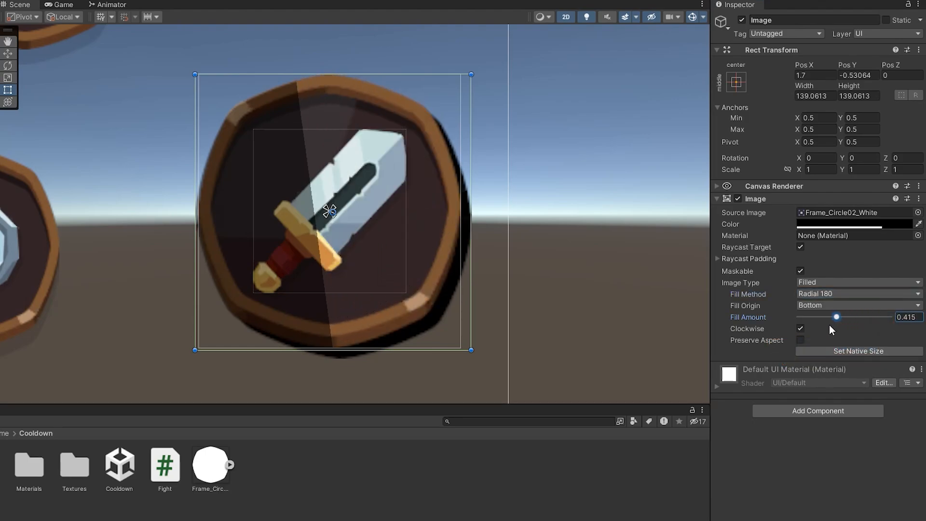
left_click(857, 293)
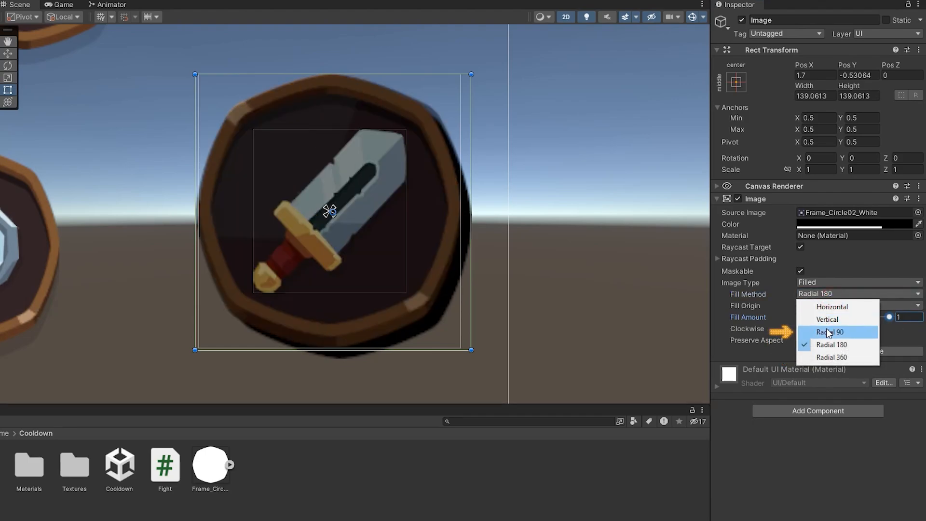
left_click(832, 331)
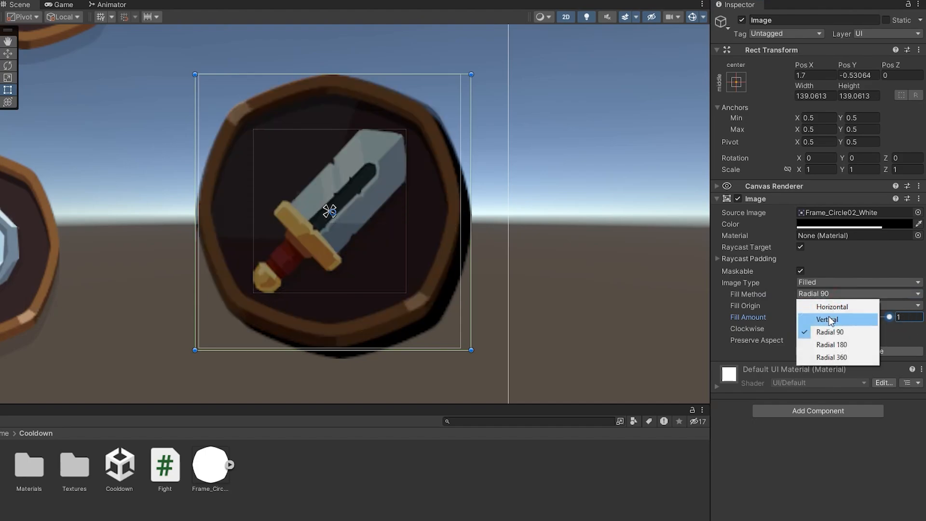
left_click(826, 319)
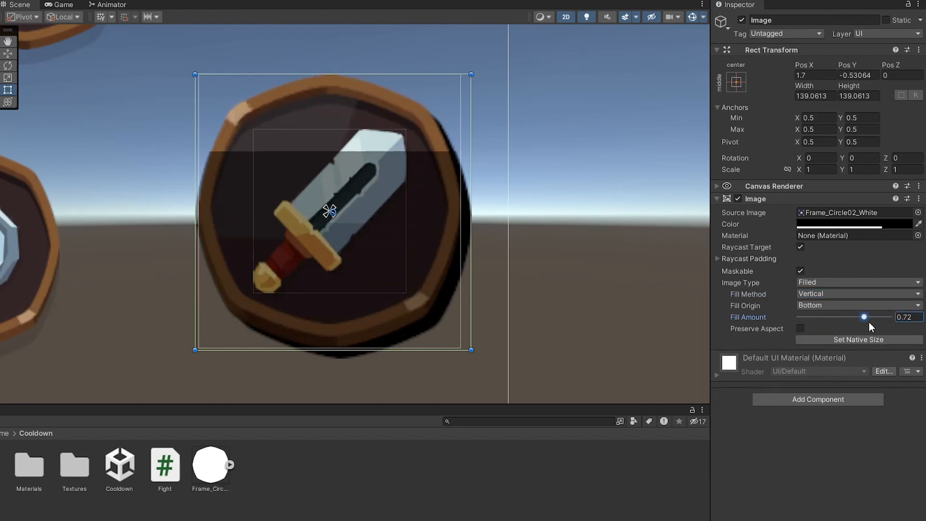
left_click(858, 294)
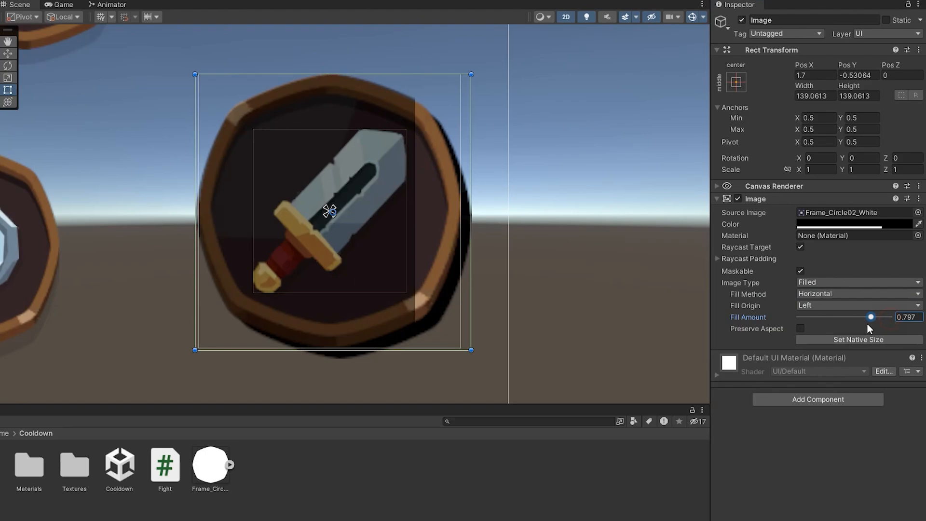
Return the overlay to Radial 360 fill from the bottom with Fill Amount 1.
left_click_drag(871, 316, 893, 316)
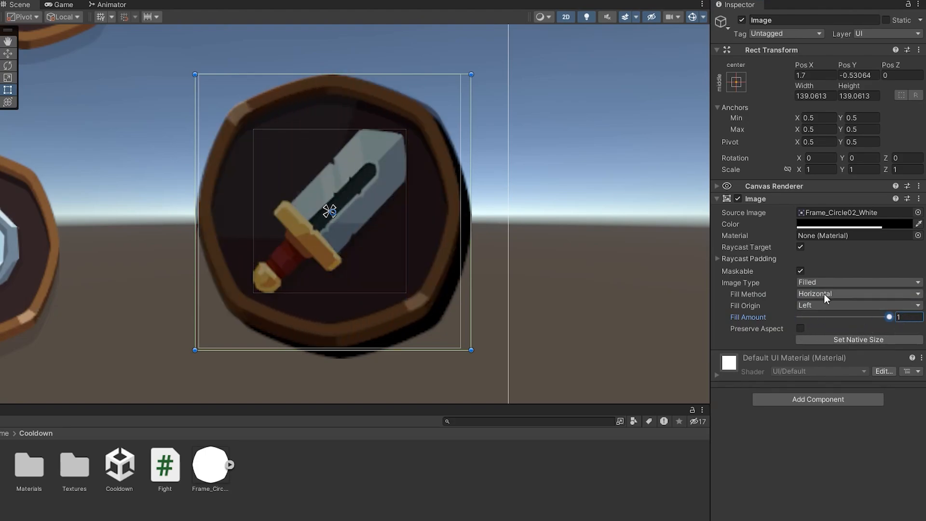
left_click(857, 294)
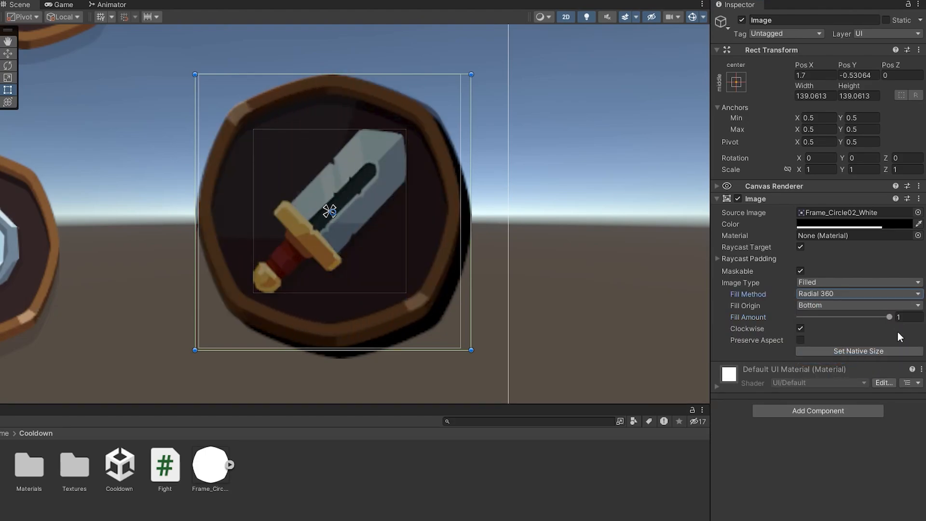
left_click(857, 304)
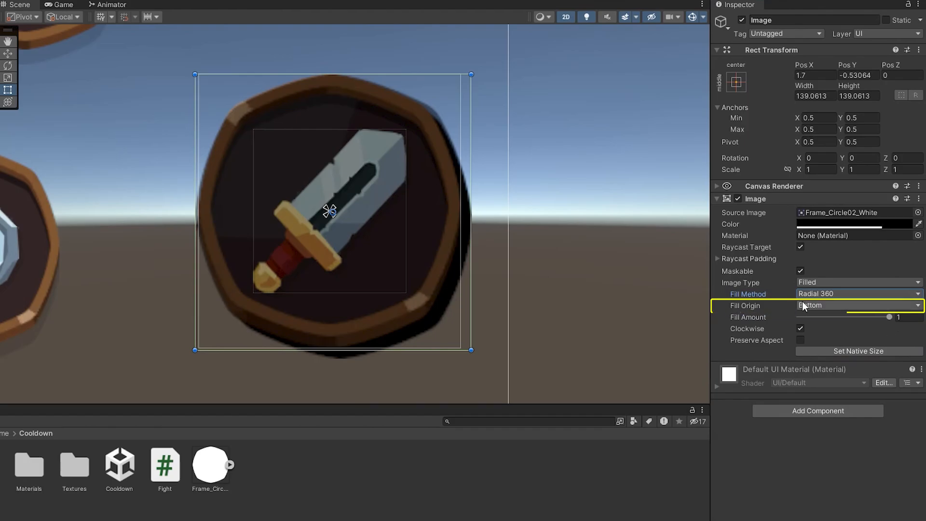
left_click(858, 305)
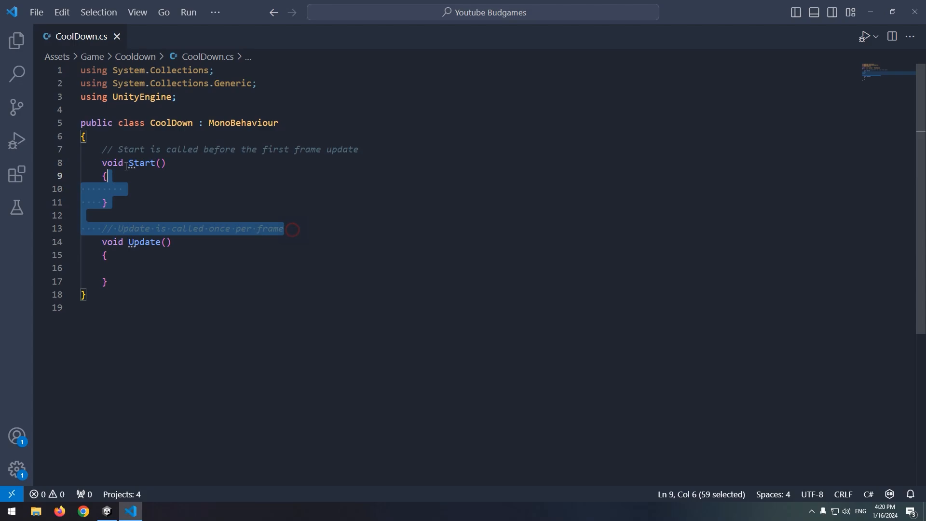
Delete Start and add 'using UnityEngine.UI' plus a public Image IMG field.
key("Delete")
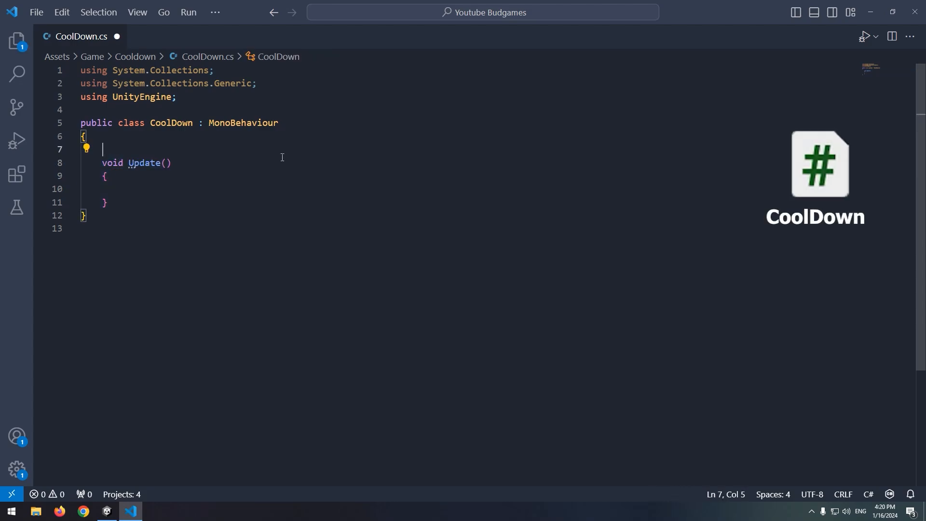
type("using UnityEngine.")
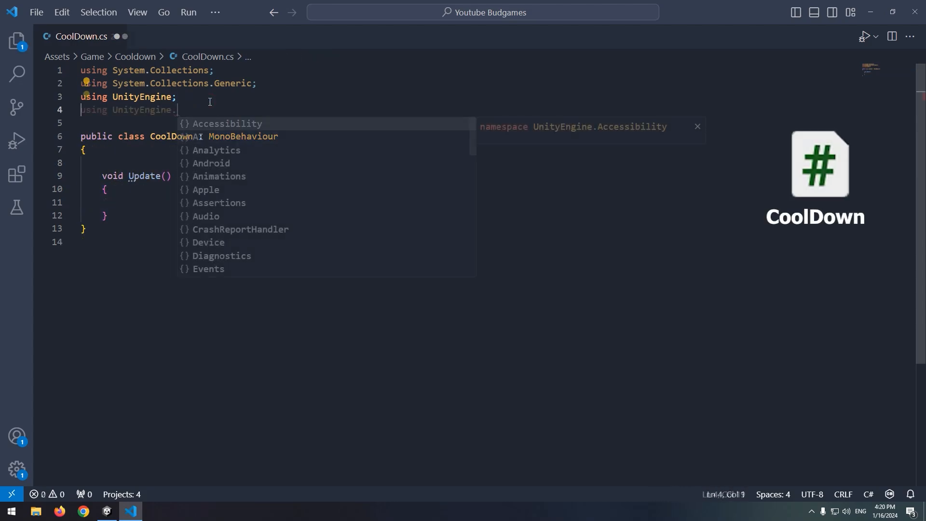
type("UI;")
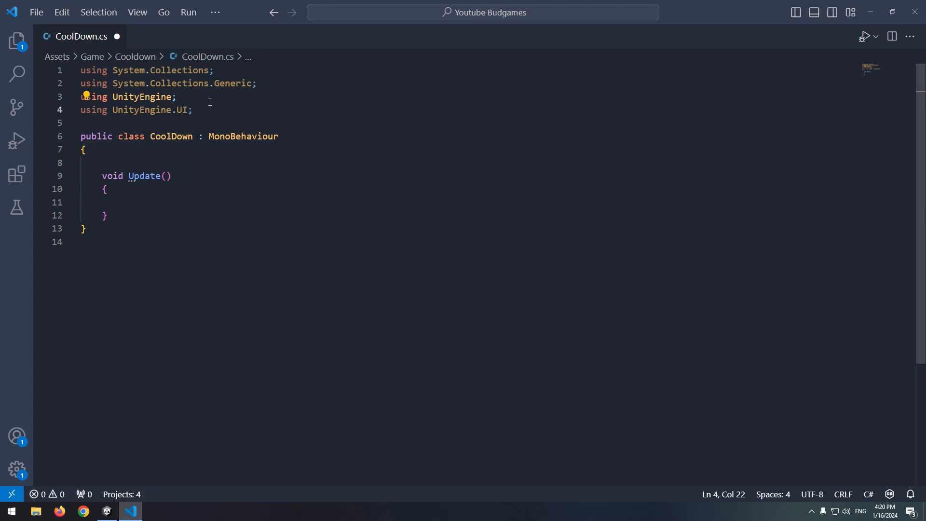
type("public Image I")
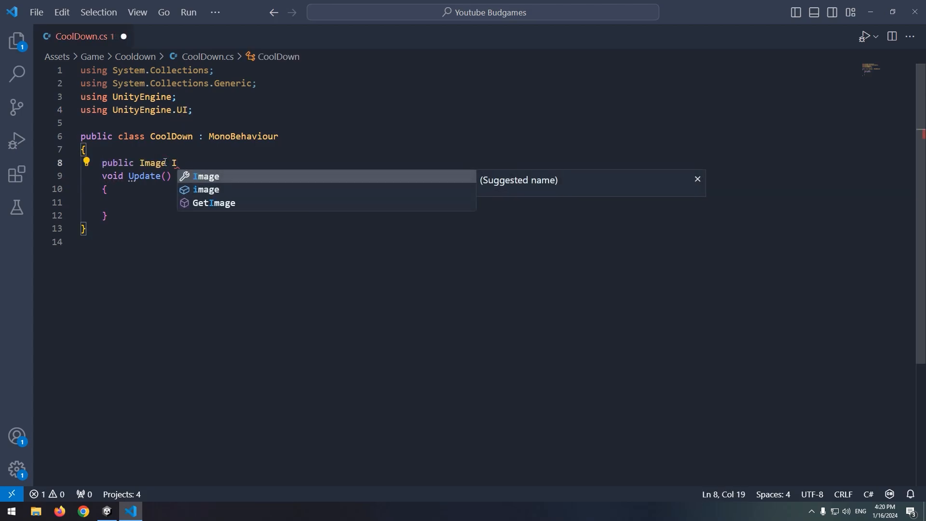
type("IMG;")
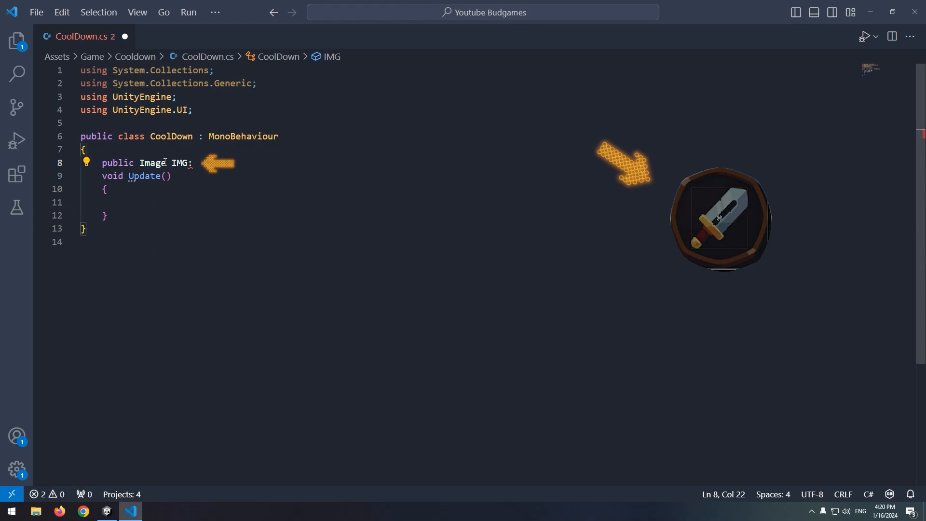
Make Update run IMG.fillAmount -= 1*Time.deltaTime and save the script.
type("im")
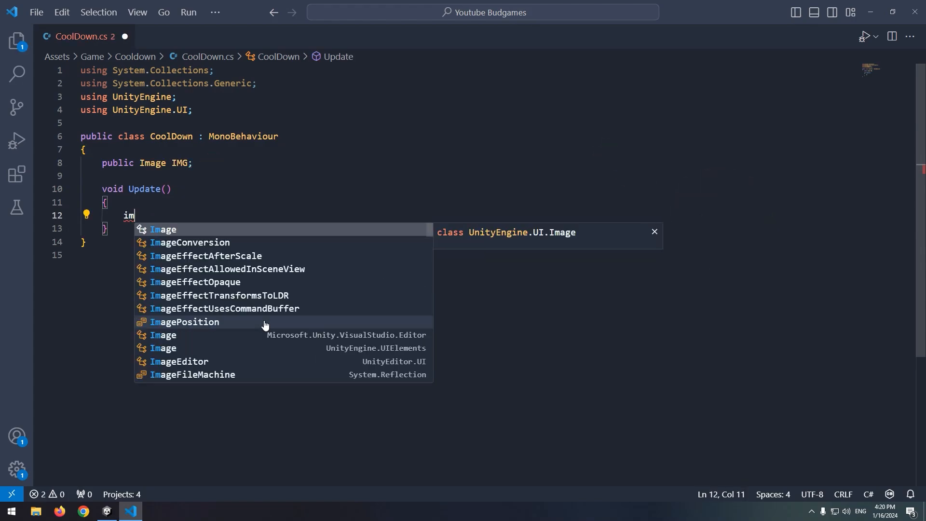
type("IMG.fillAmount -= 1")
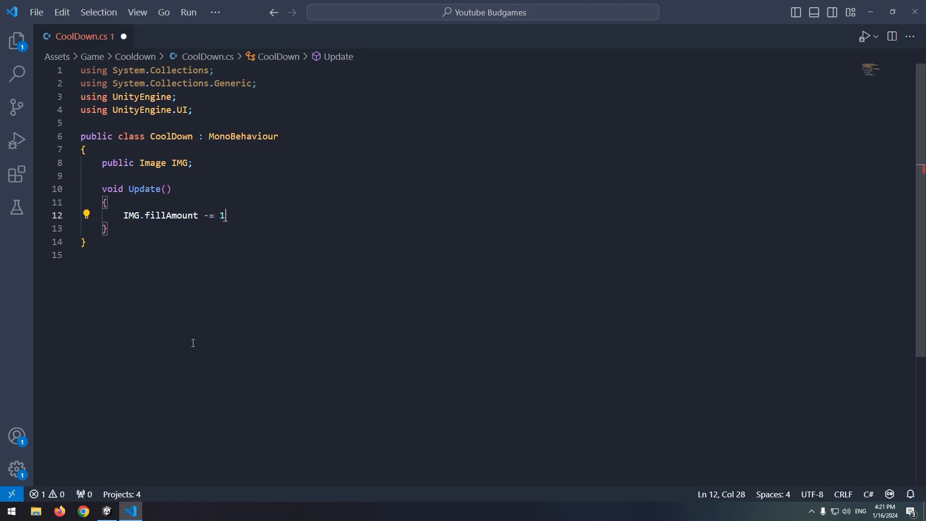
type("*Time.deltaTime;")
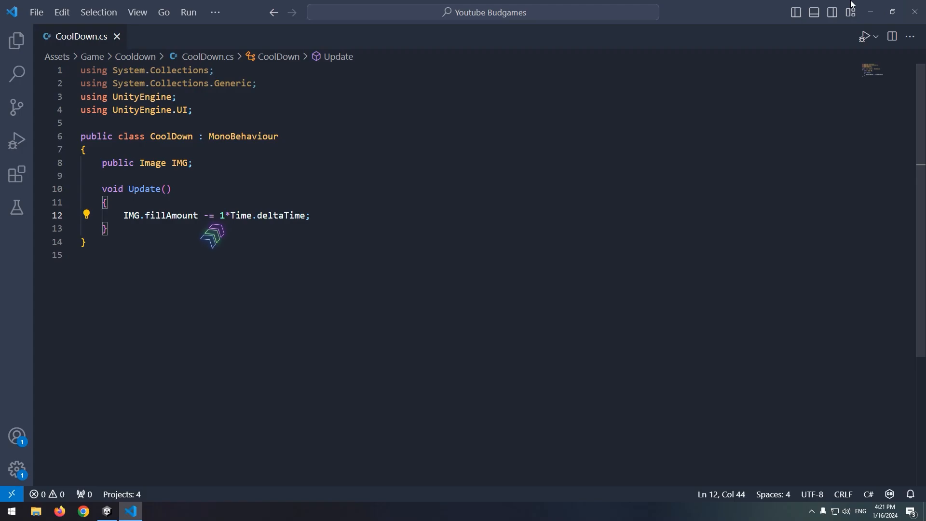
left_click(106, 511)
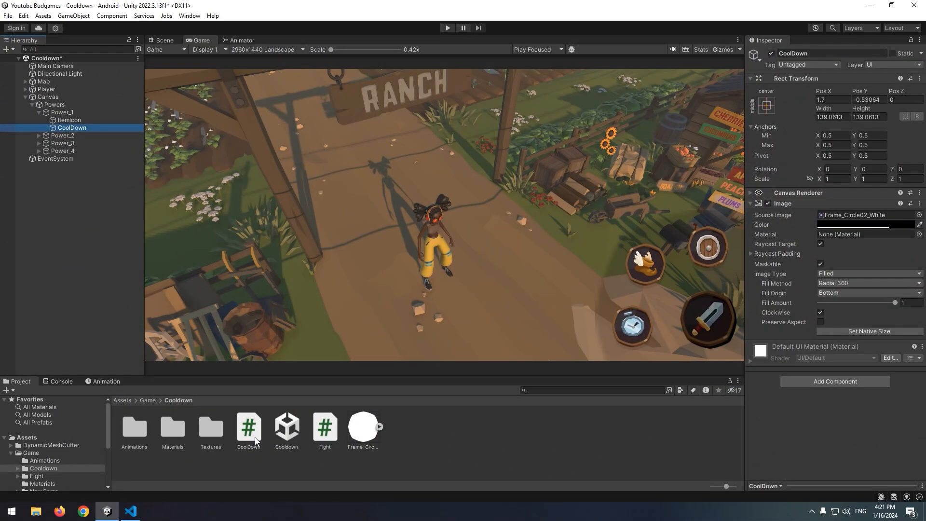
Attach CoolDown to the overlay with IMG assigned, then play and watch the fill drain.
left_click(247, 427)
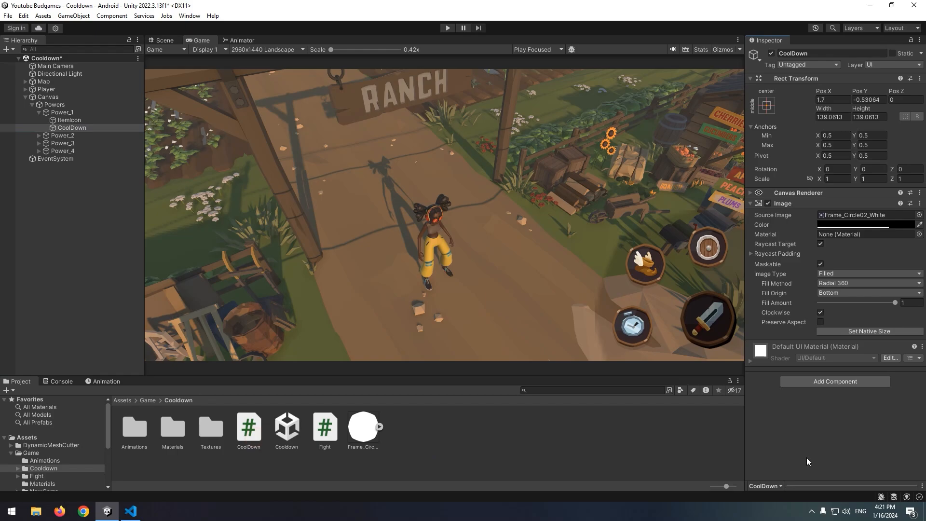
left_click(834, 381)
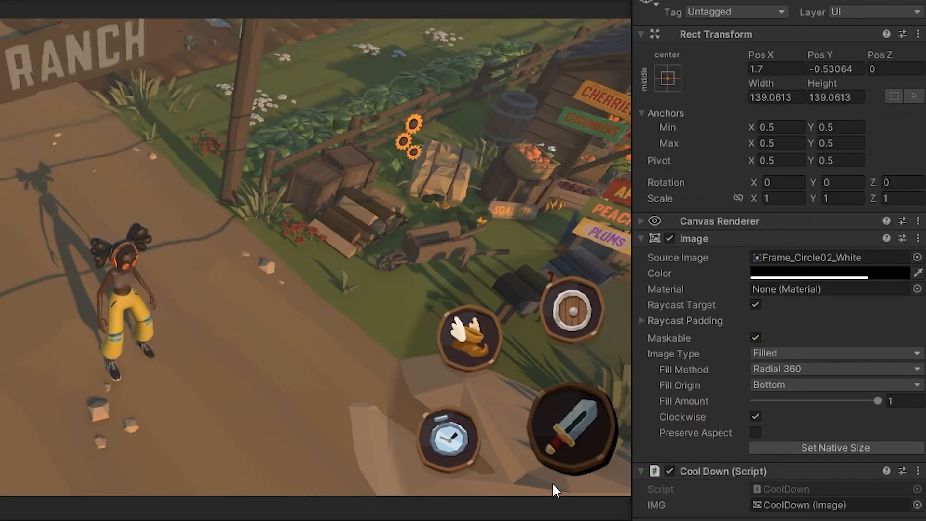
left_click_drag(877, 401, 767, 400)
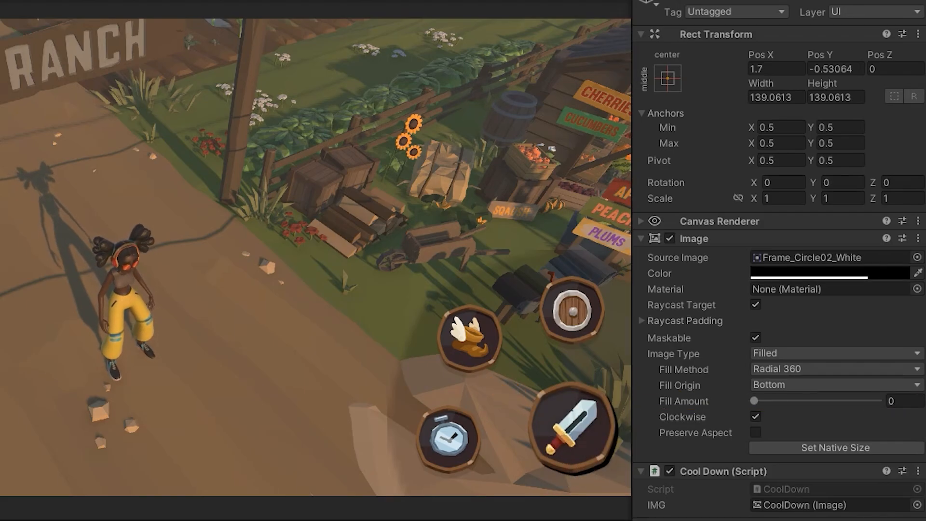
left_click(131, 511)
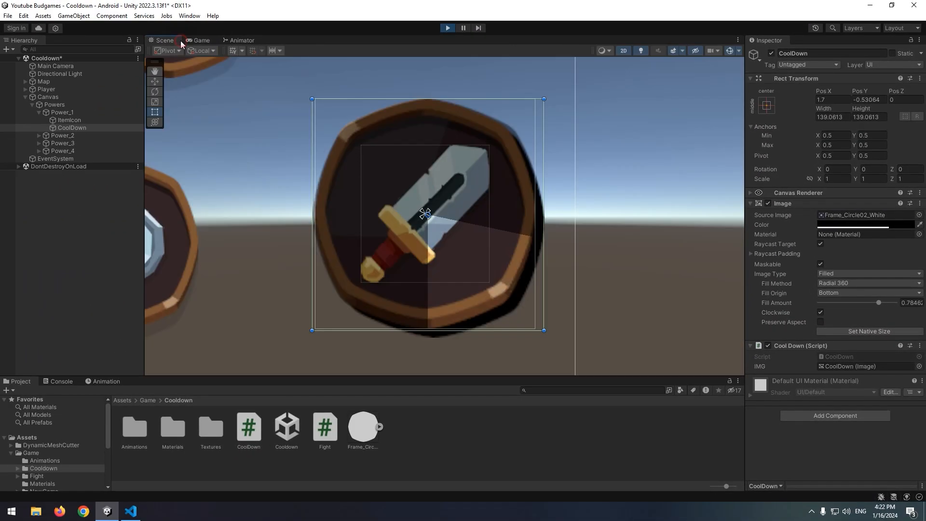
left_click(202, 40)
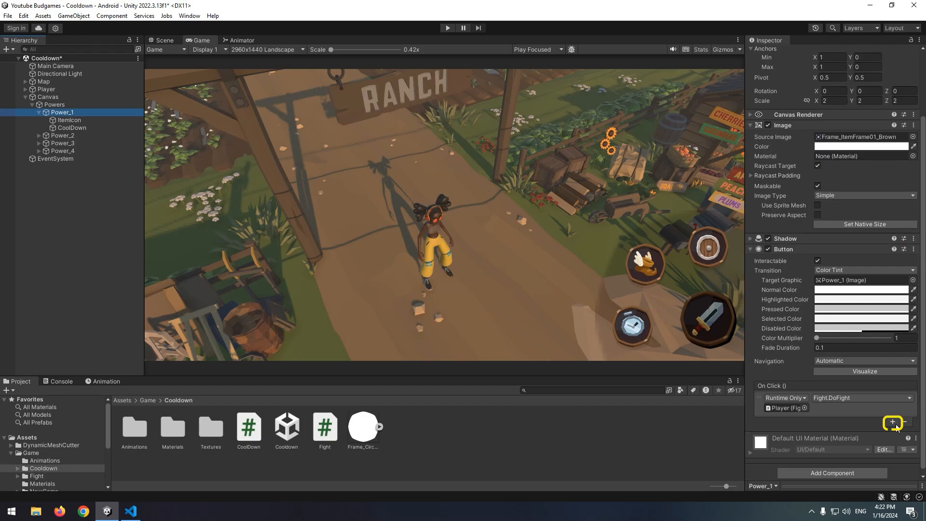
Add a second On Click entry on Power_1 and open its function list.
left_click(892, 423)
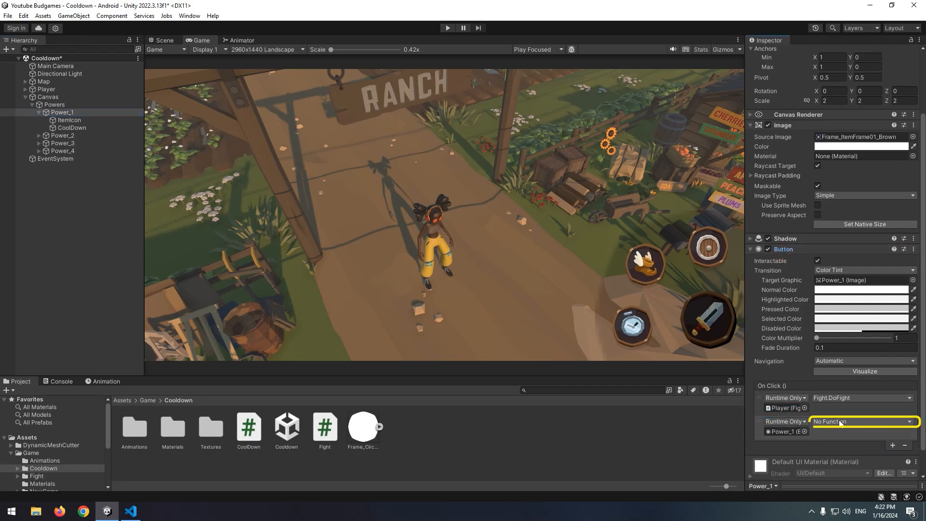
left_click(863, 421)
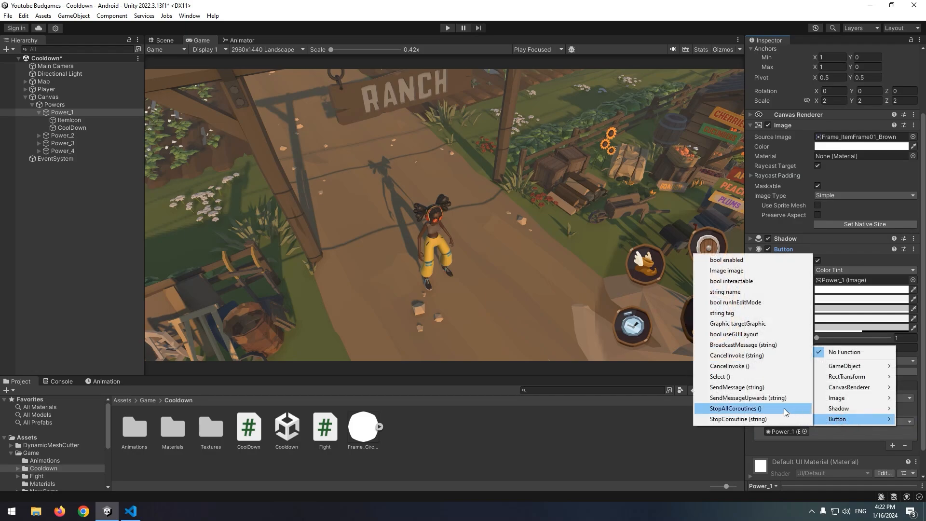
mouse_move(737, 268)
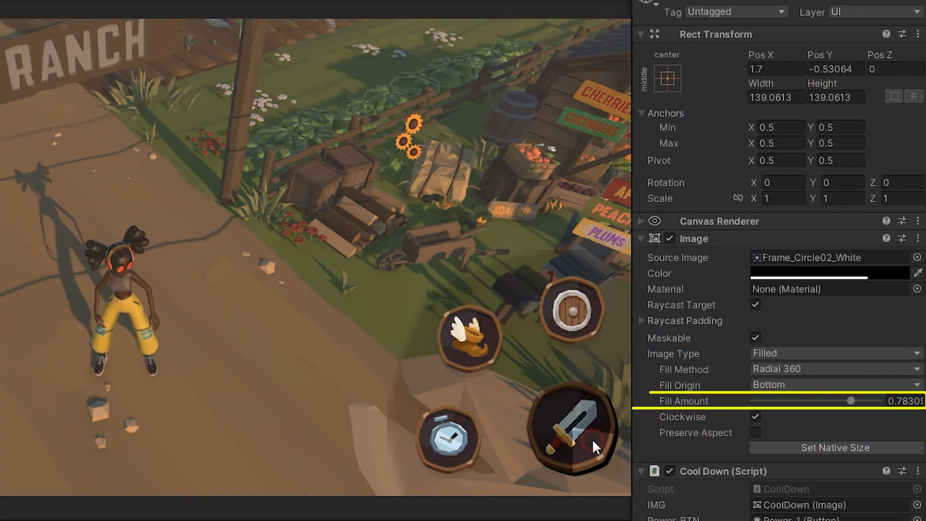
Add a public StartCoolDown method that sets IMG.fillAmount to 1.
left_click_drag(850, 400, 827, 401)
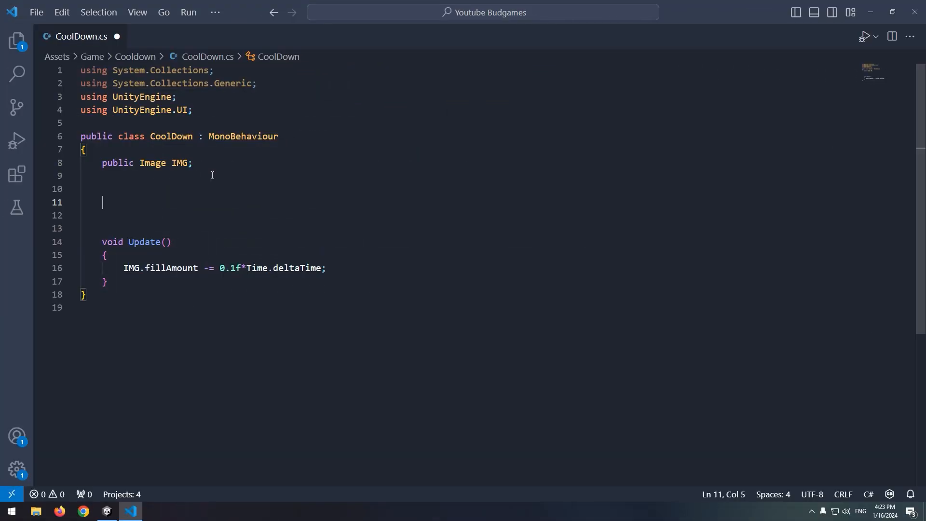
type("public void StartCoolDown(")
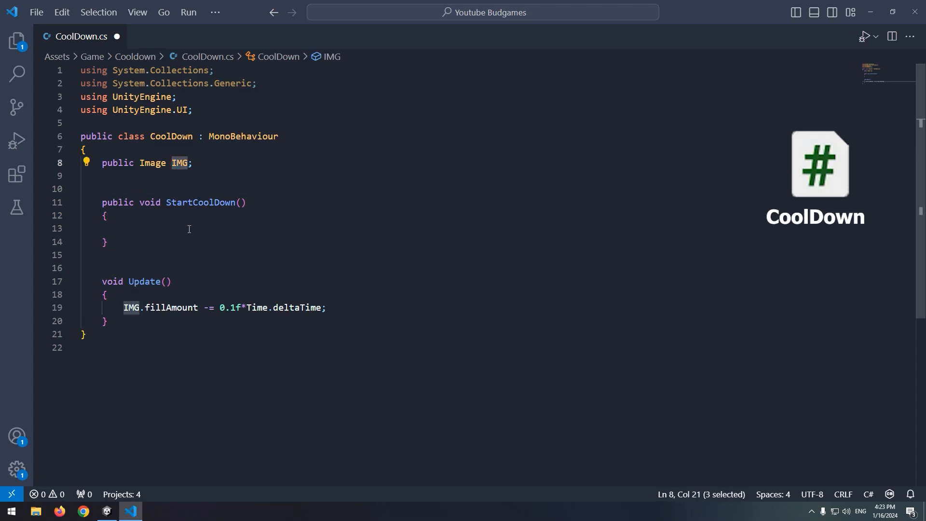
type("IMG.f")
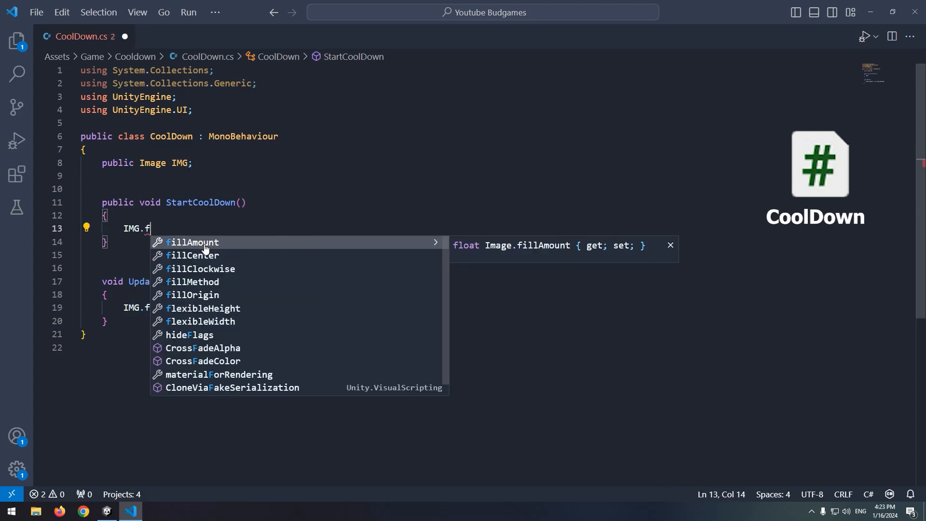
type("illAmount =")
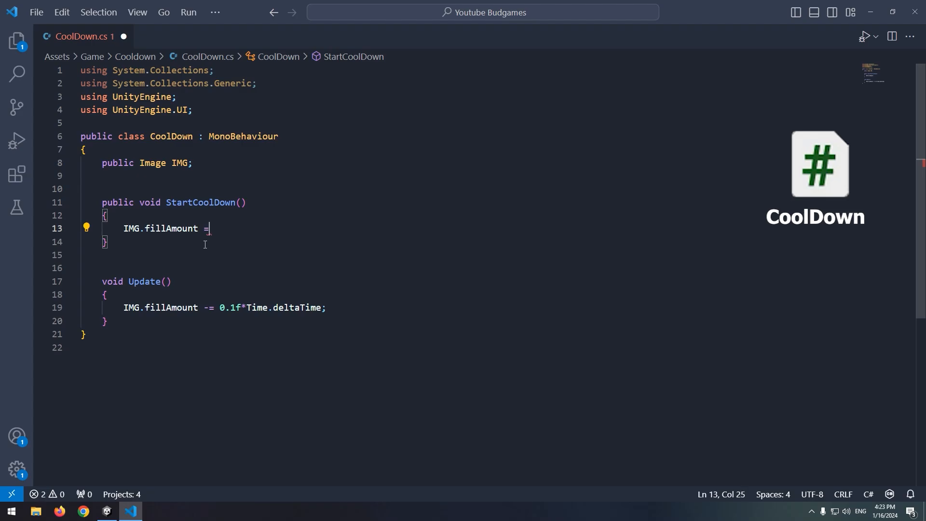
type("1;")
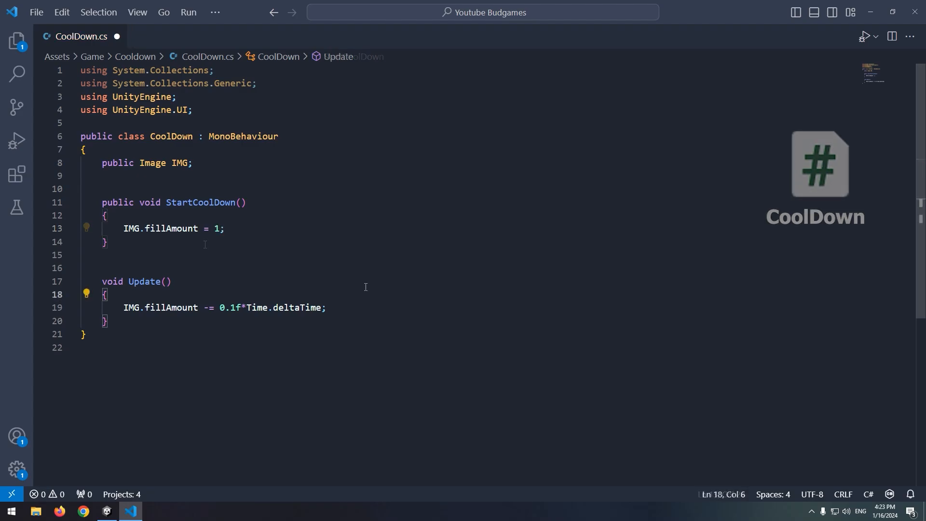
Wrap the Update drain in if(IMG.fillAmount > 0).
type("if(")
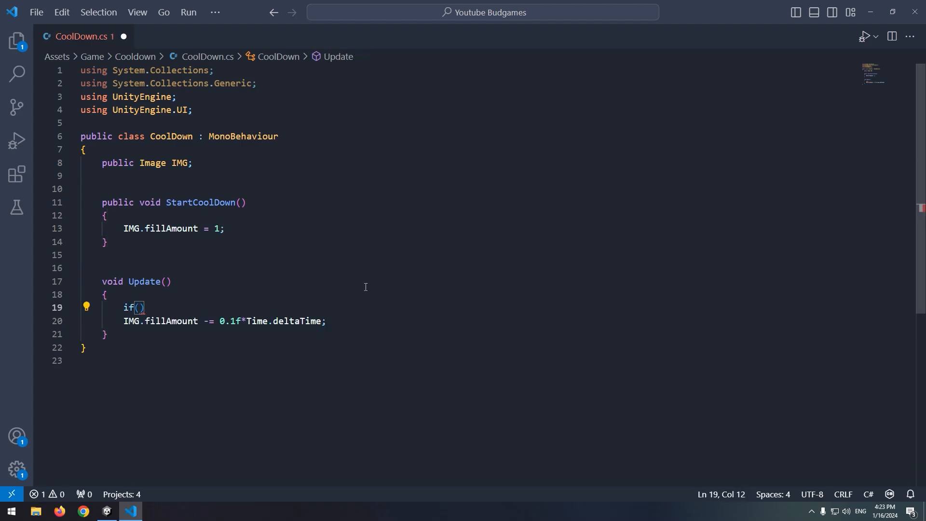
type("IMG.fillAmount > 0")
type("{")
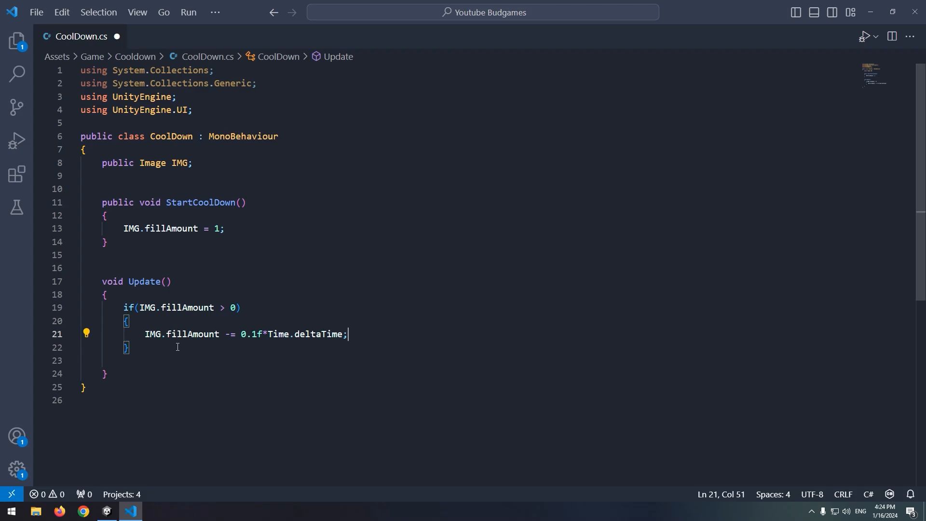
left_click(106, 514)
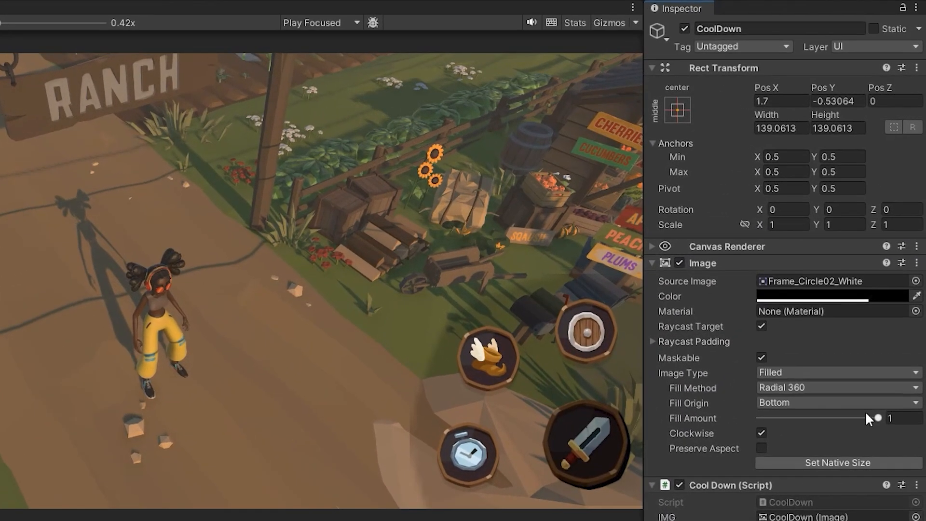
Set the overlay's Fill Amount to 0 and add a third On Click entry targeting CoolDown.
left_click(903, 418)
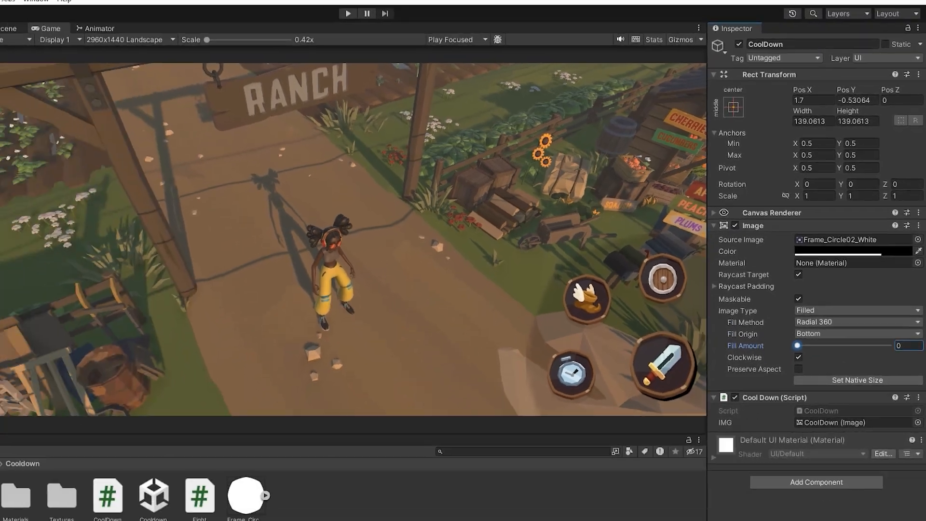
left_click(63, 113)
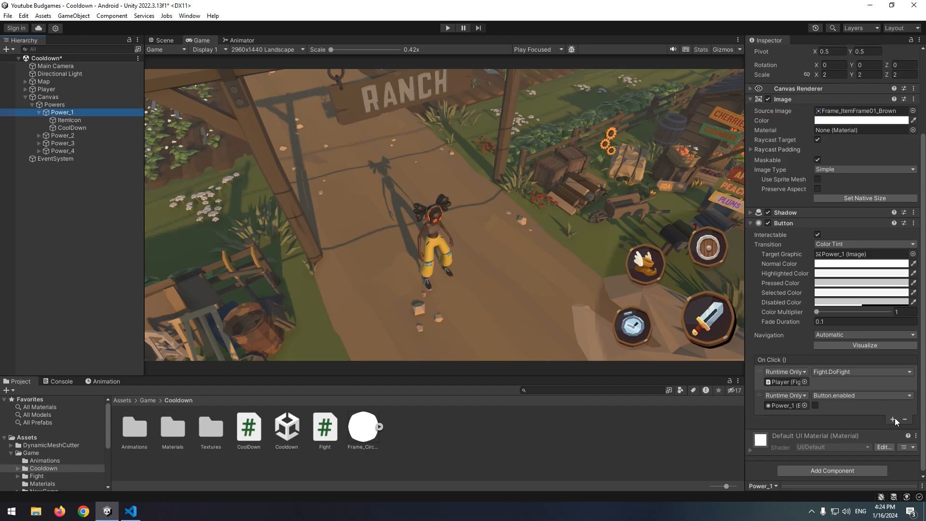
left_click(894, 426)
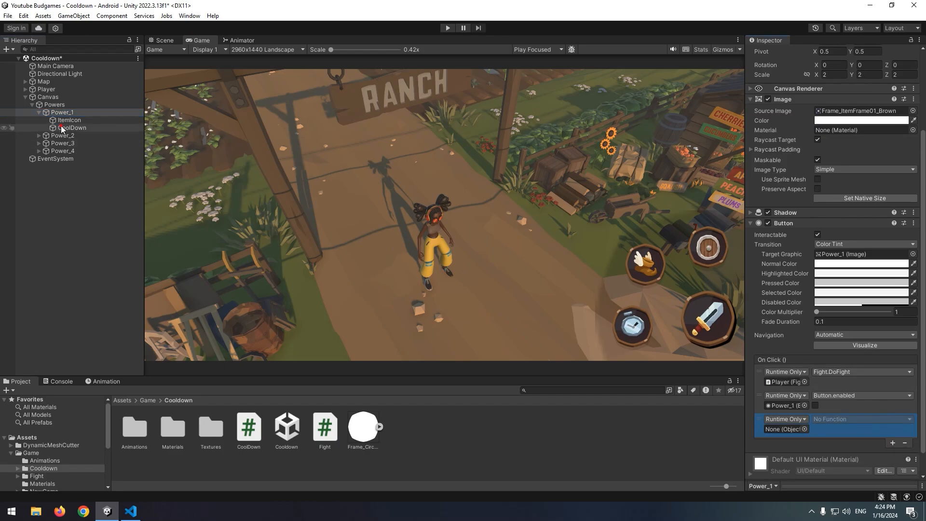
left_click(861, 418)
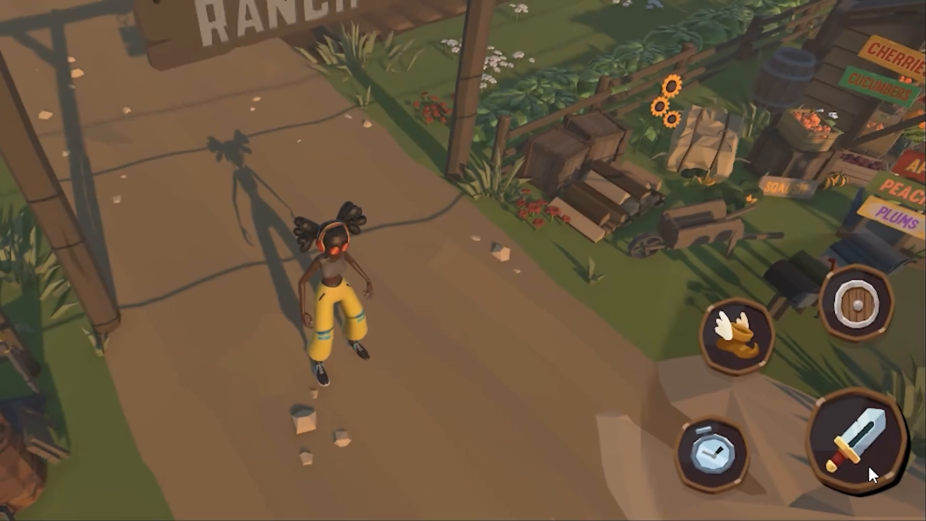
left_click(867, 440)
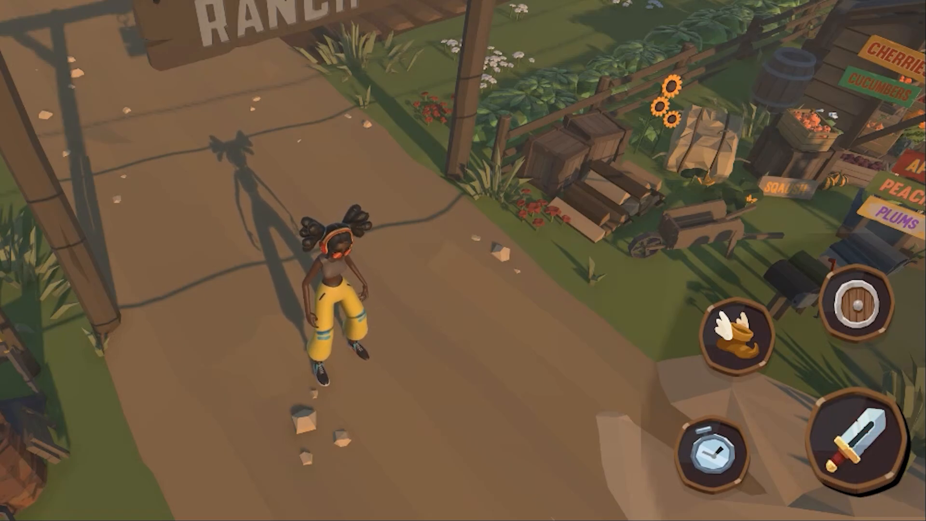
left_click(130, 511)
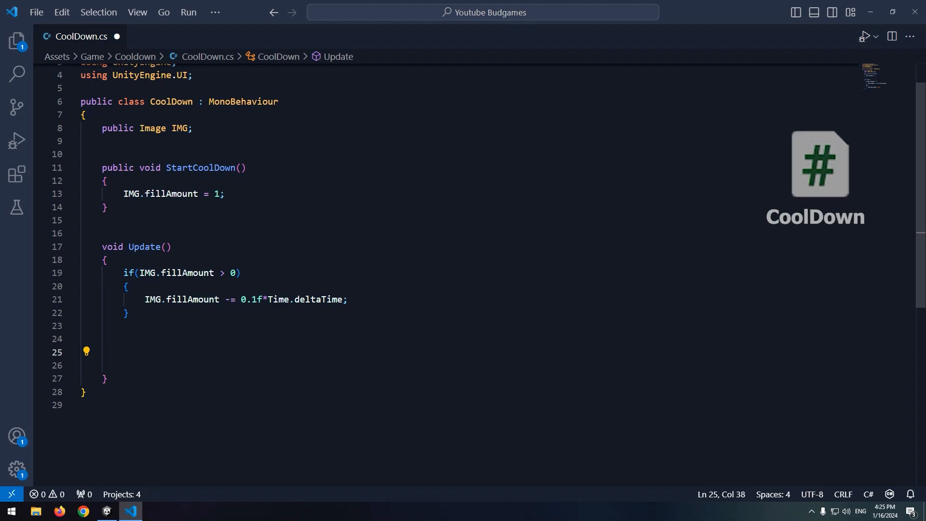
Declare public Button Power_BTN and set Power_BTN.enabled = true in an else branch.
type("public Button Power_BTN;")
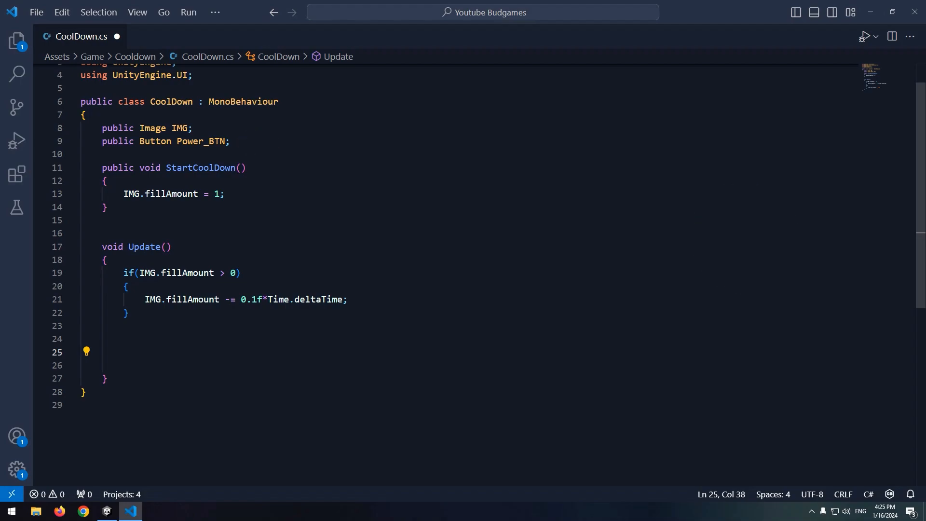
type("else")
type("{")
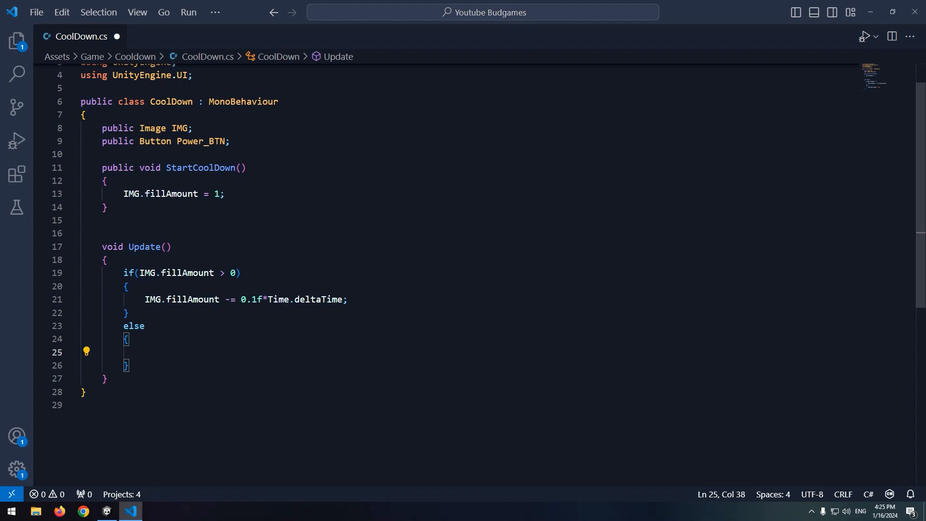
type("Power_BTN.enabled = true;")
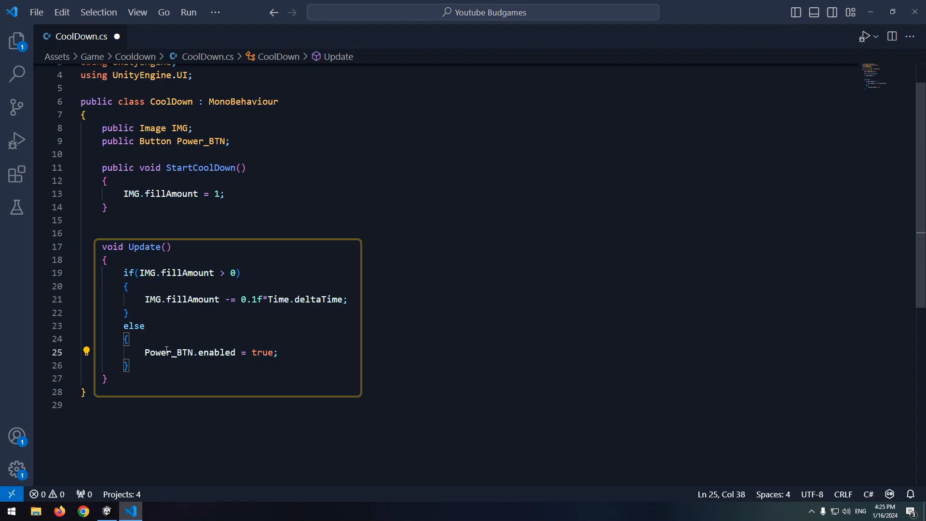
type("int")
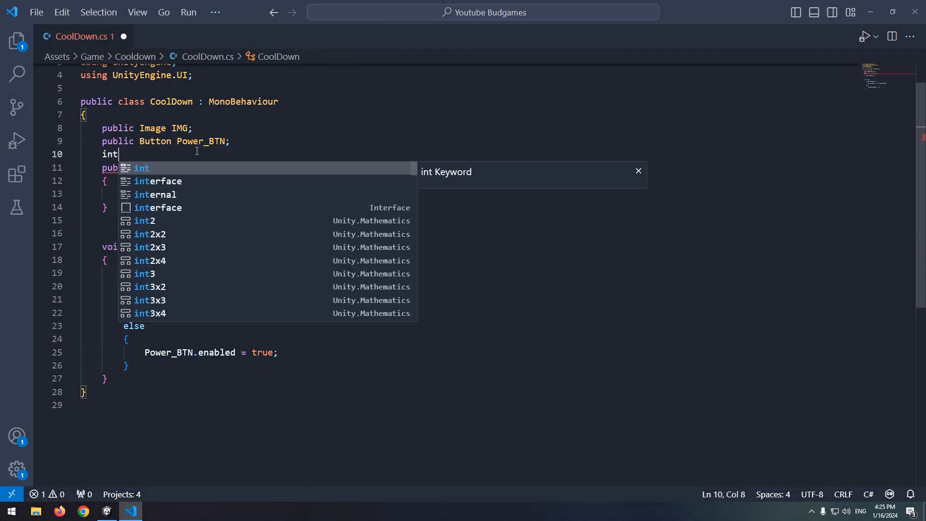
Add an int manager field, gate Update with if(manager == 1), and set manager values.
type("manager;")
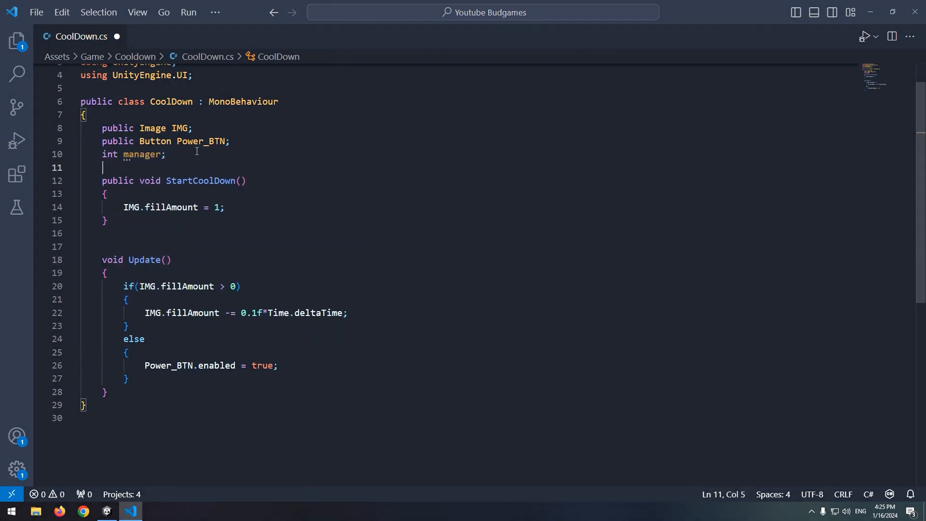
key("Enter")
type("manager = 1;")
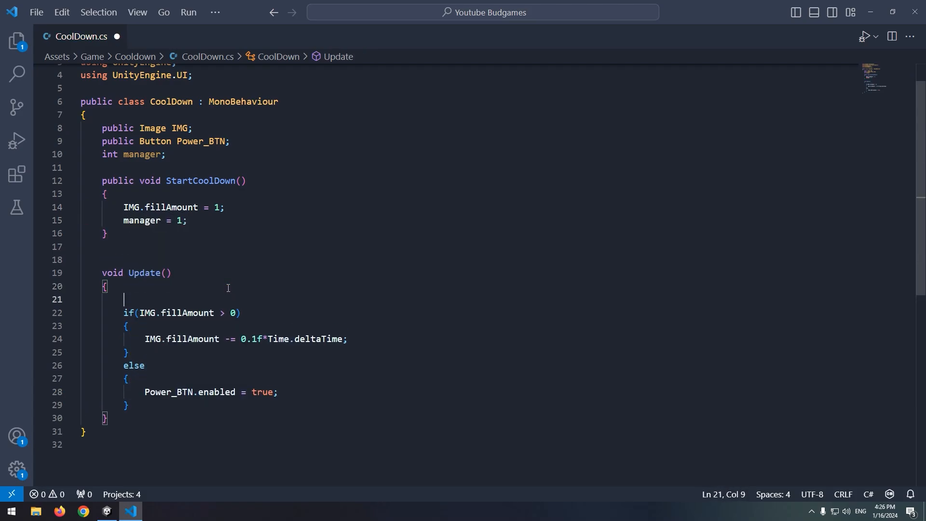
type("if(mana")
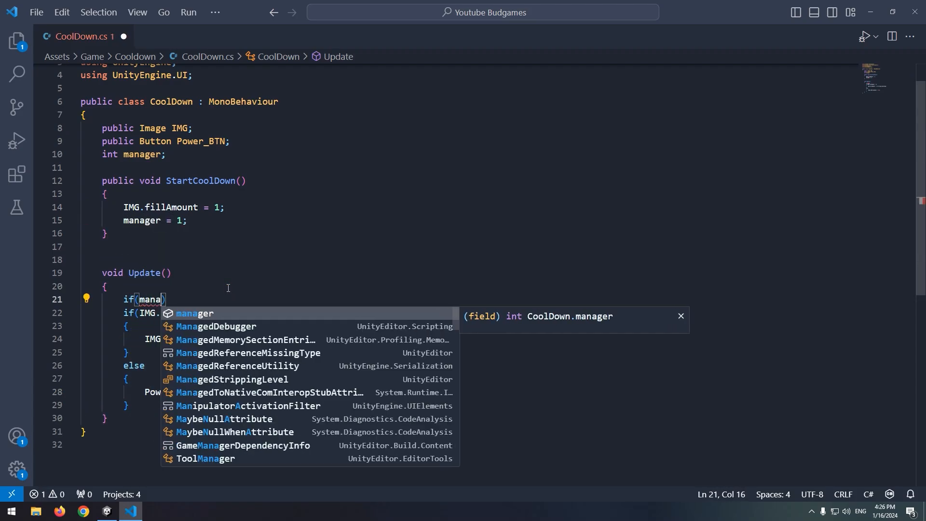
type("==")
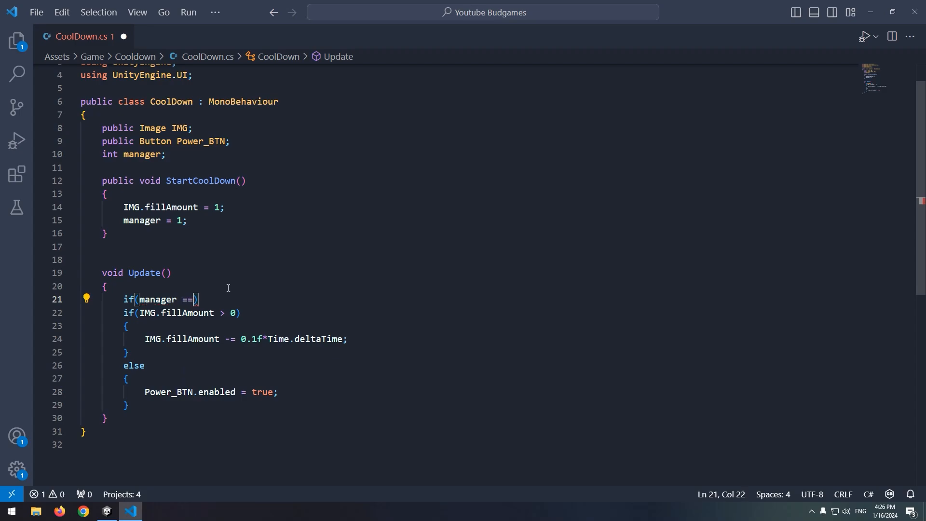
type("1)")
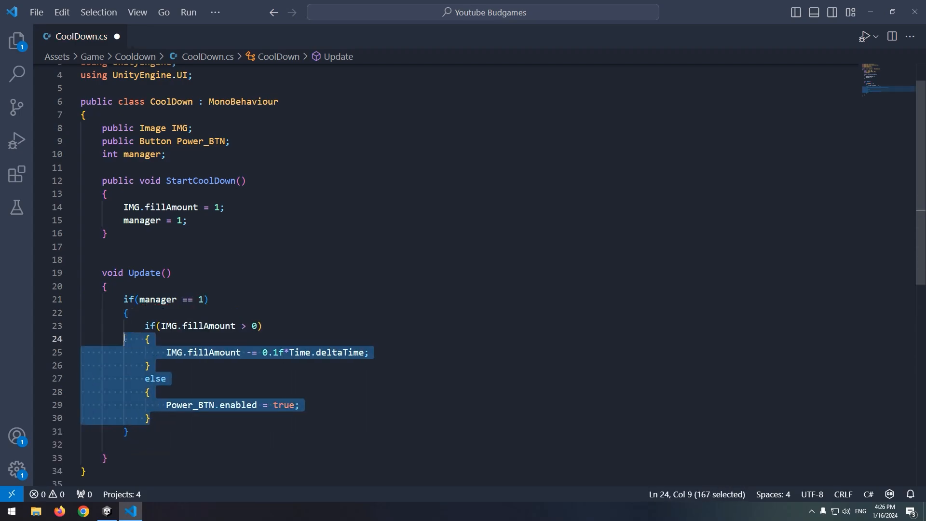
type("manager = 0;")
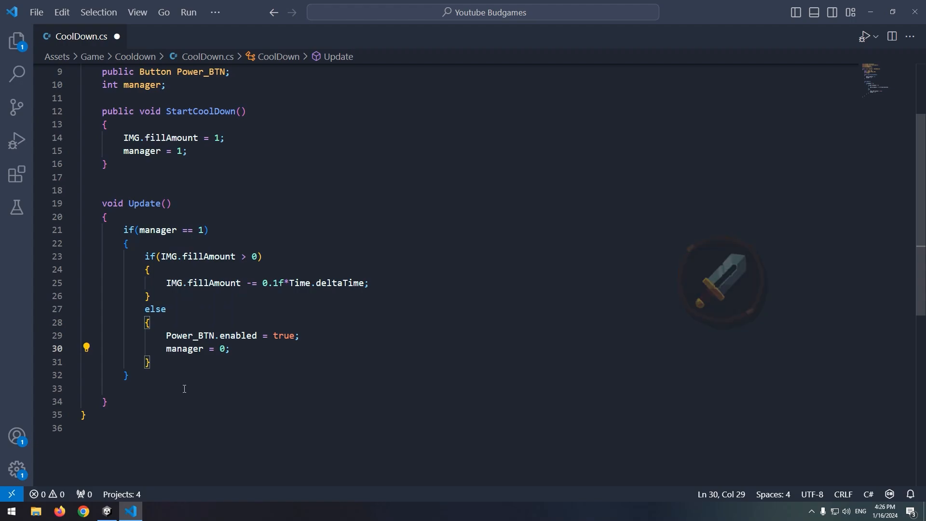
left_click(106, 511)
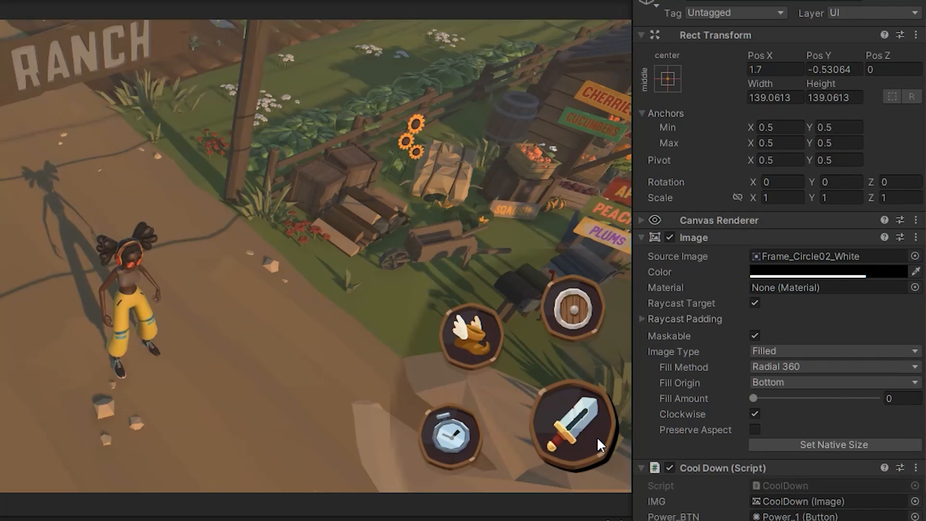
Click the sword skill button in the Game view to start its cooldown drain.
left_click(570, 423)
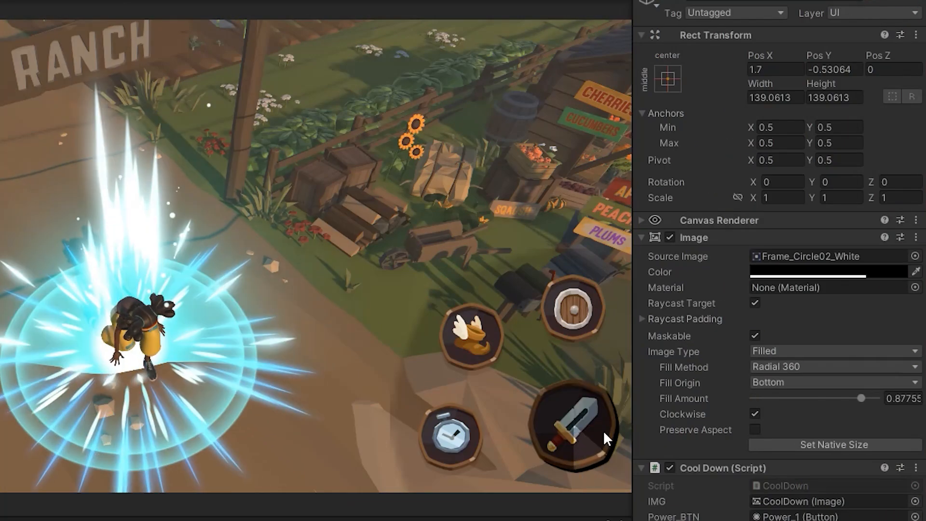